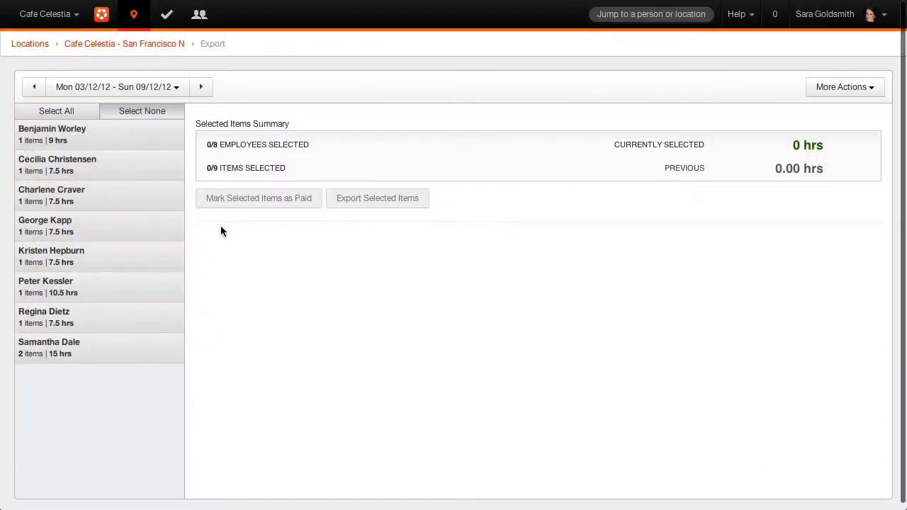
- Select all 8 employees' timesheets for Mon 03/12/12 to Sun 09/12/12, totalling 72.00 hrs
left_click(116, 87)
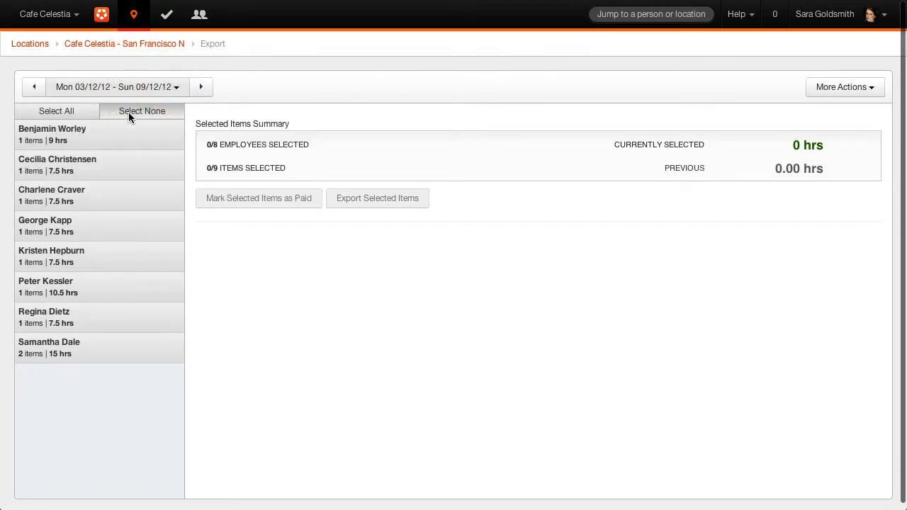
left_click(57, 111)
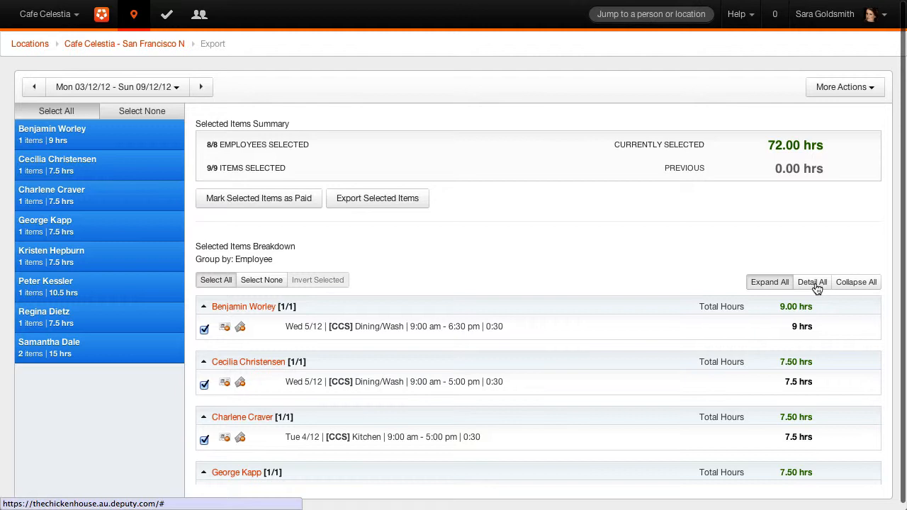
- Show the detailed breakdown of every selected timesheet and review it
left_click(811, 282)
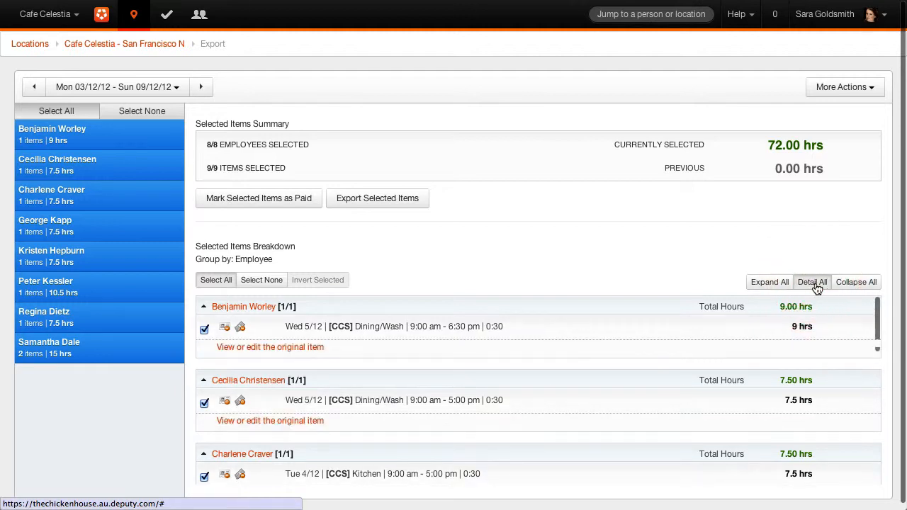
scroll("down", 3)
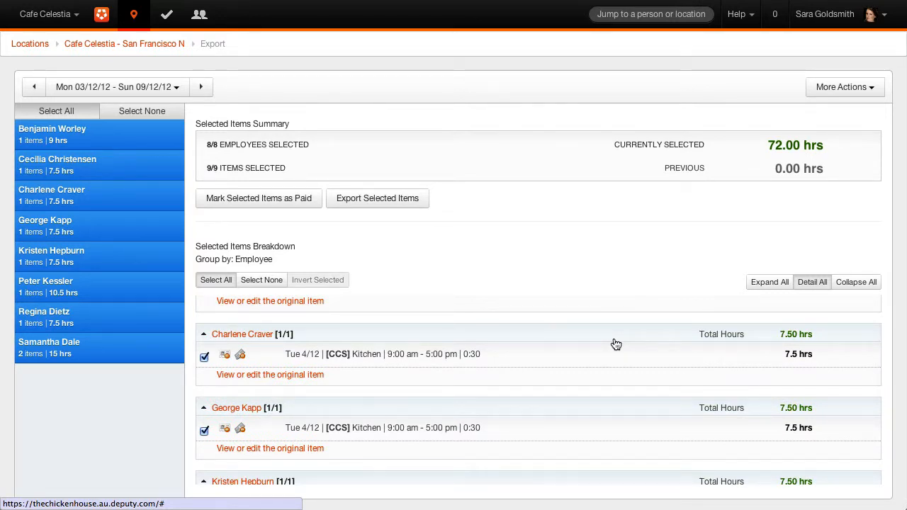
scroll("up", 3)
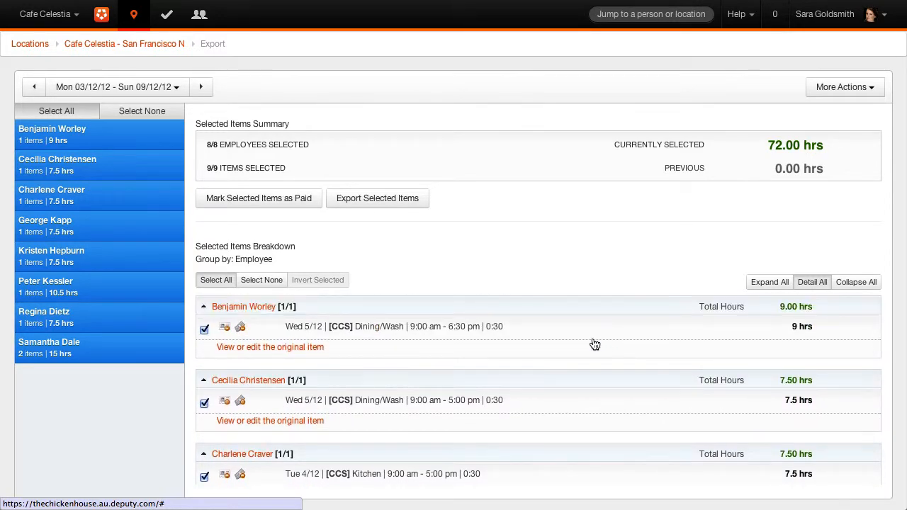
- Print the selected timesheet items via More Actions
left_click(841, 86)
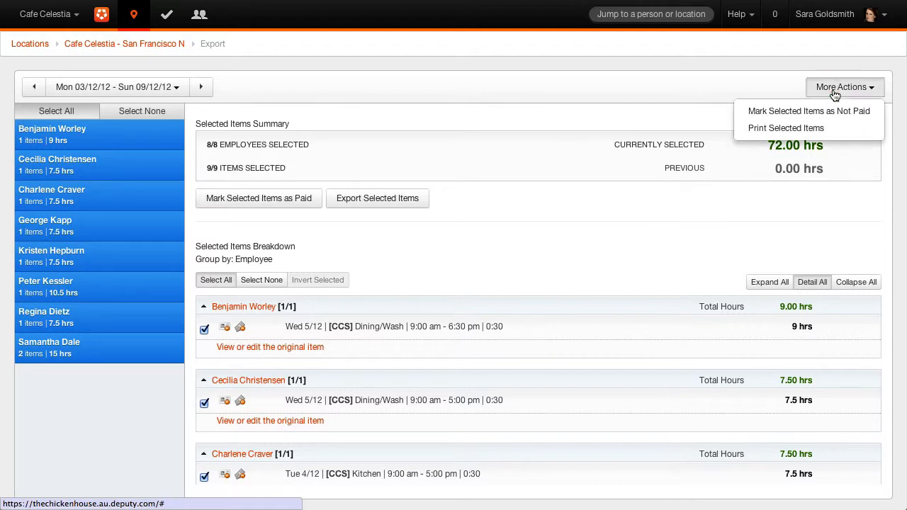
mouse_move(809, 130)
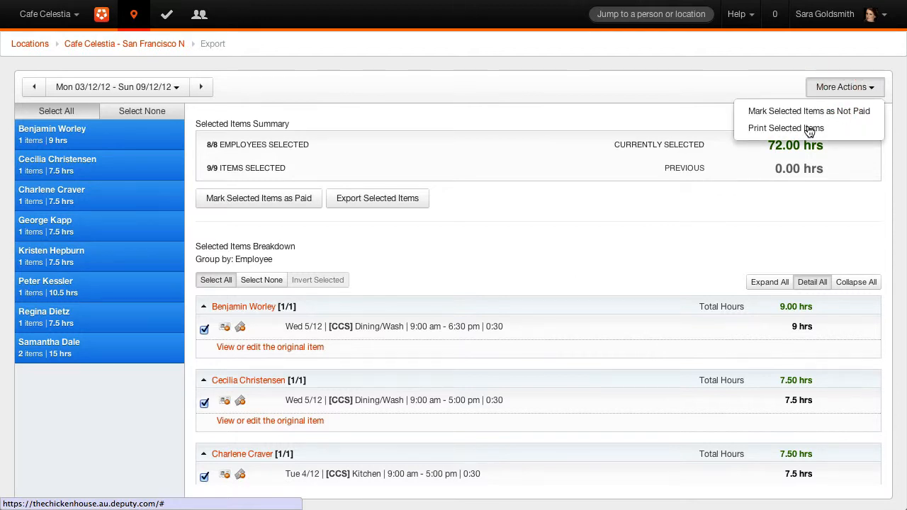
left_click(204, 306)
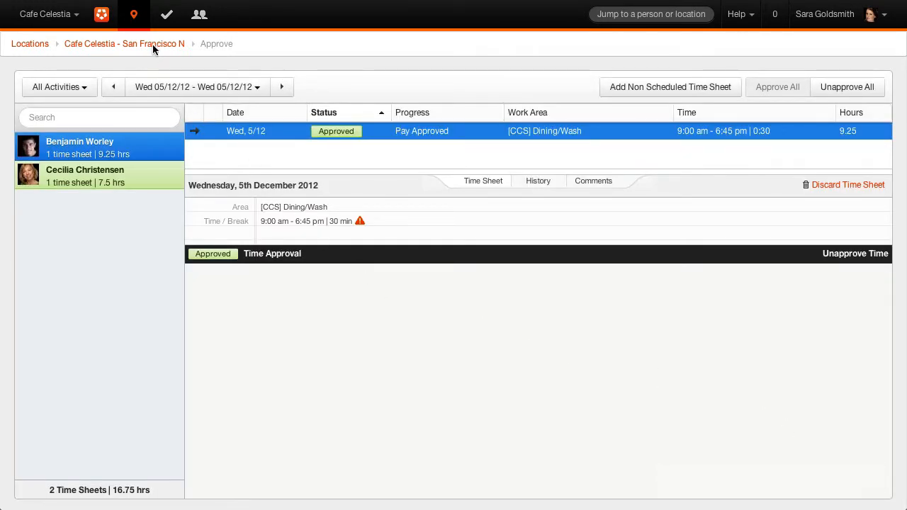
- Return to the location overview and reopen the timesheet export page, now totalling 72.25 hrs
left_click(124, 42)
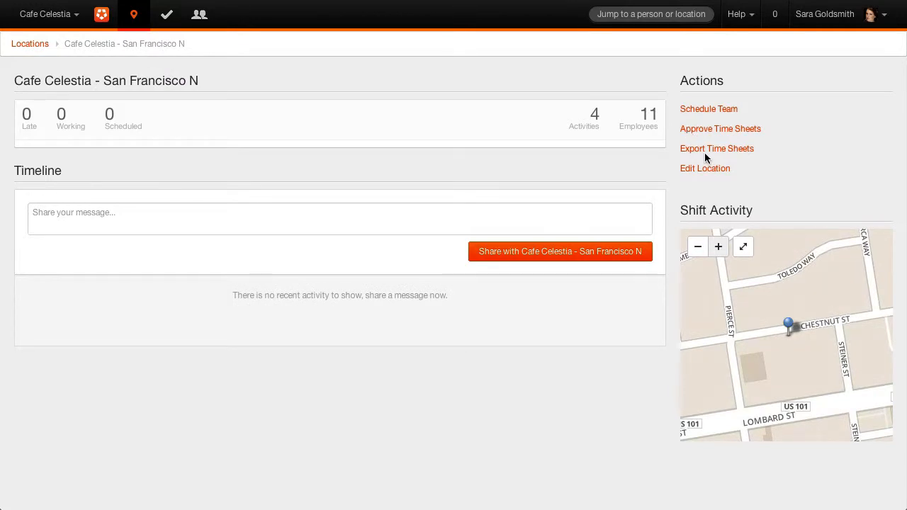
left_click(716, 149)
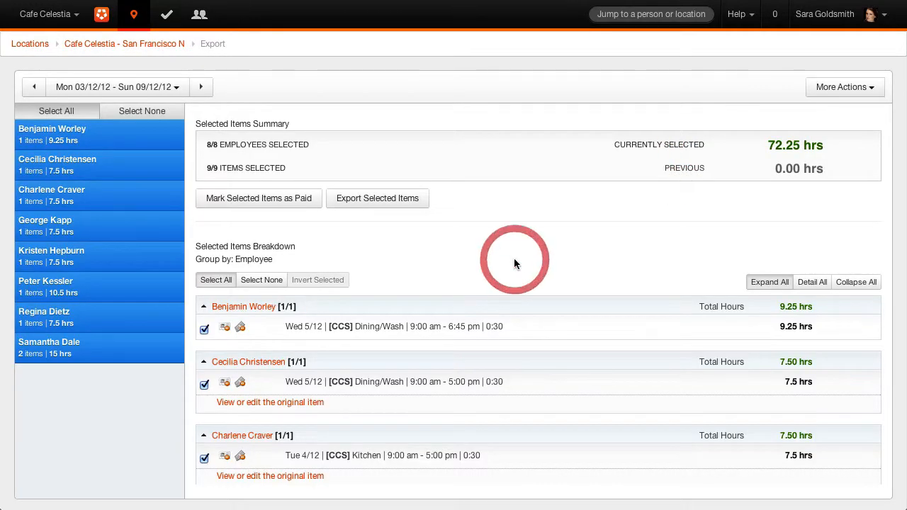
mouse_move(308, 187)
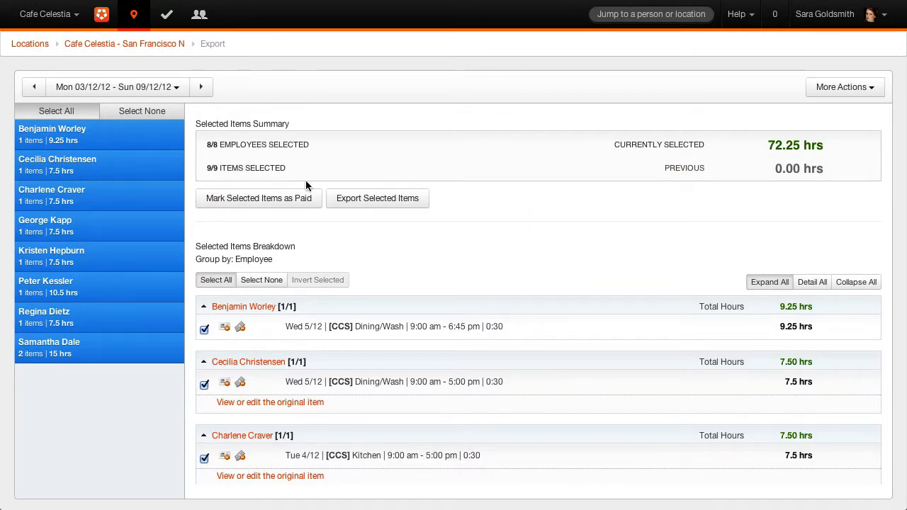
left_click(377, 198)
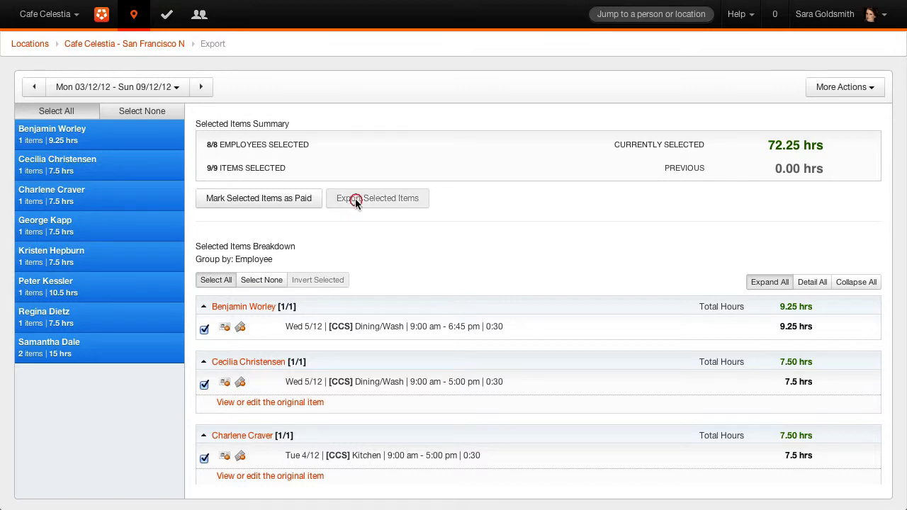
left_click(377, 198)
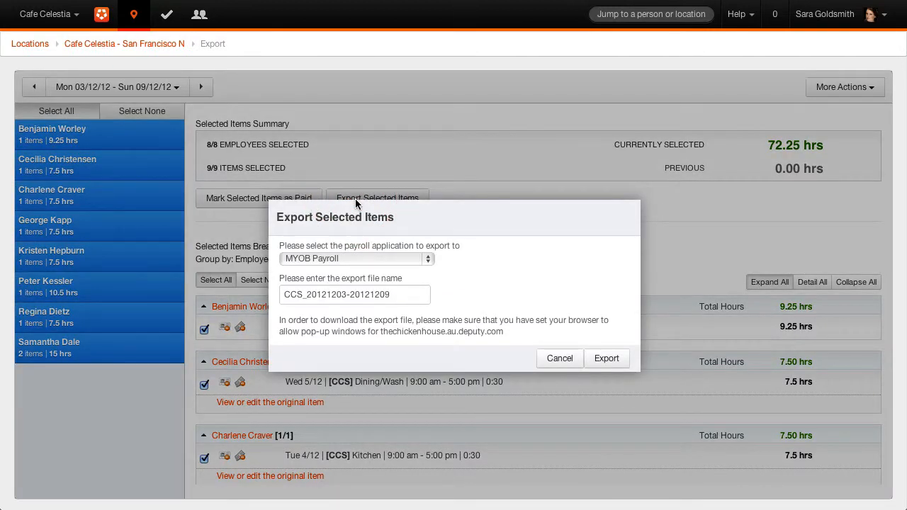
mouse_move(382, 258)
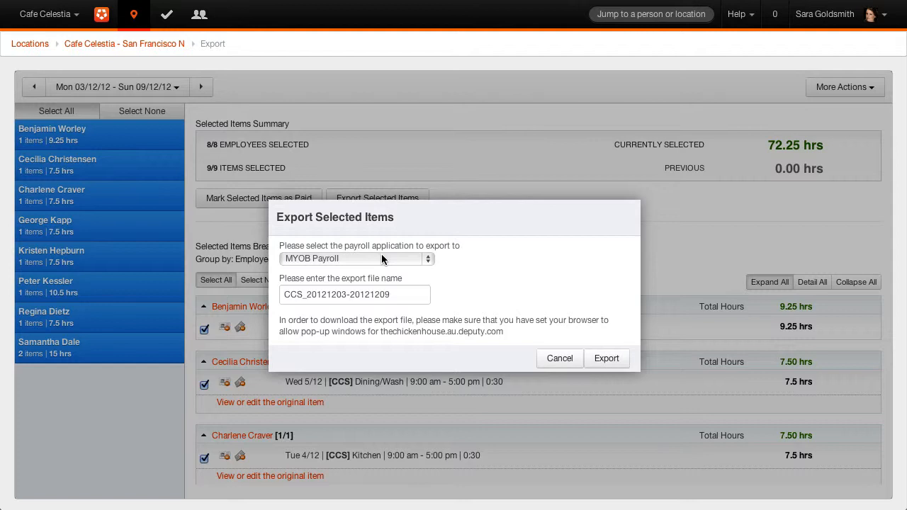
left_click(354, 258)
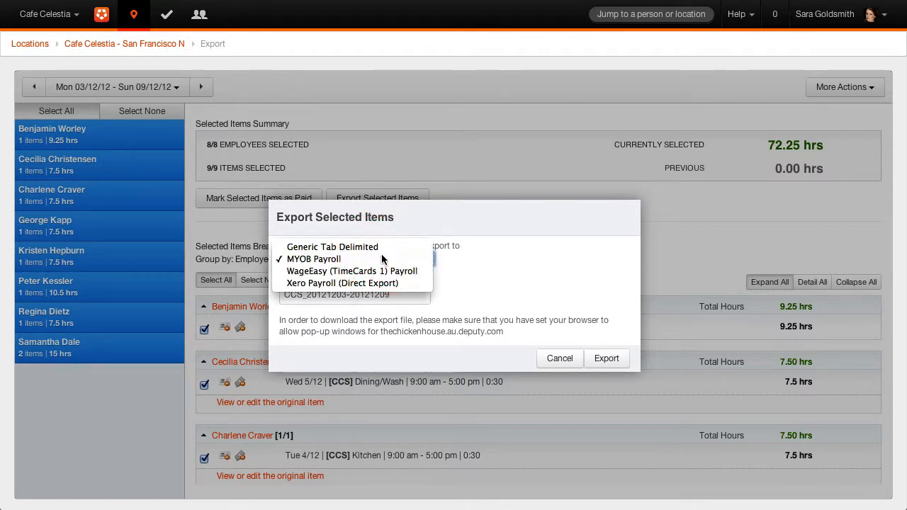
left_click(313, 258)
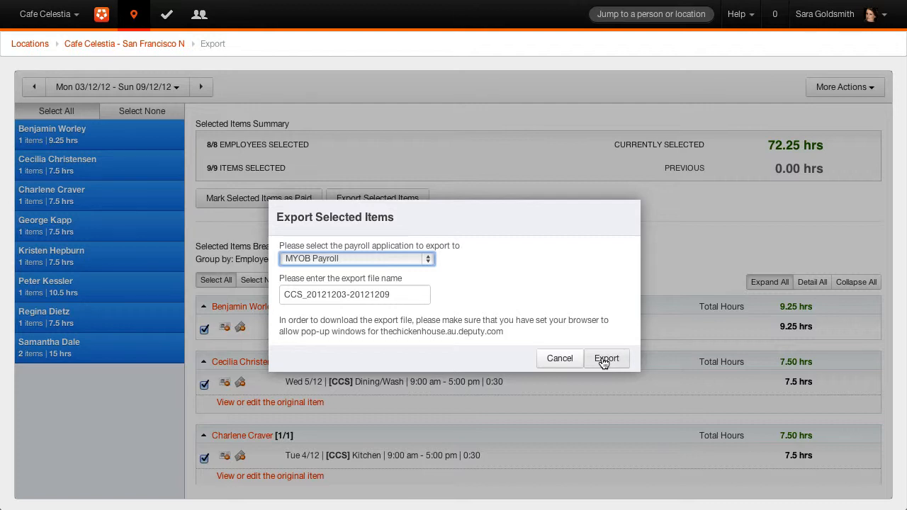
left_click(606, 357)
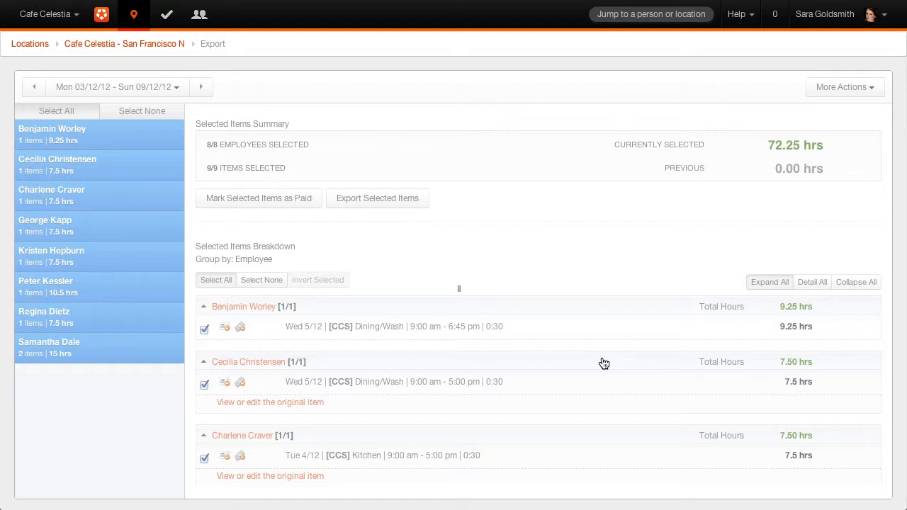
- Acknowledge the export-completed notice and reselect all employees' timesheets (72.25 hrs)
left_click(377, 199)
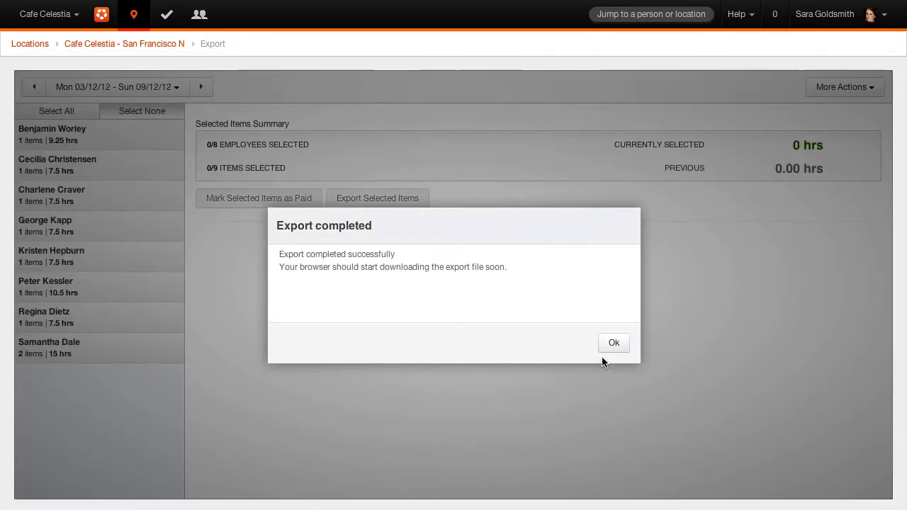
left_click(612, 341)
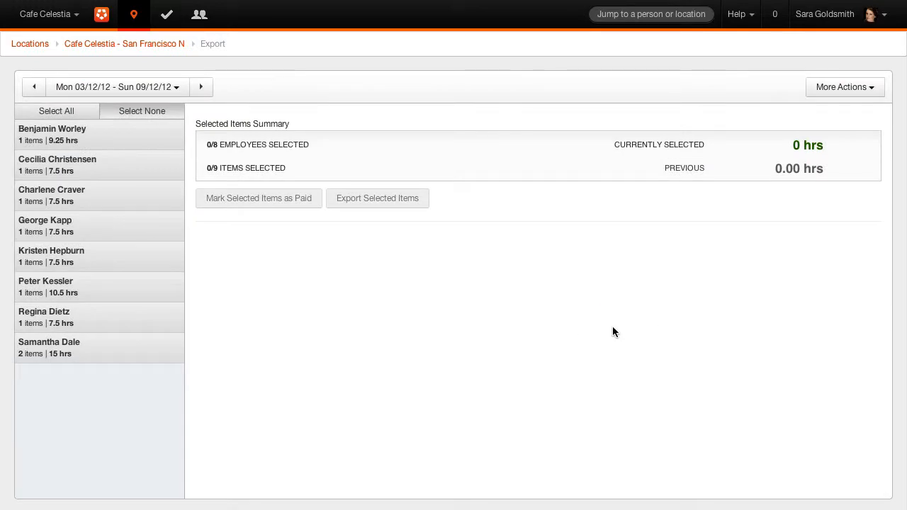
left_click(57, 111)
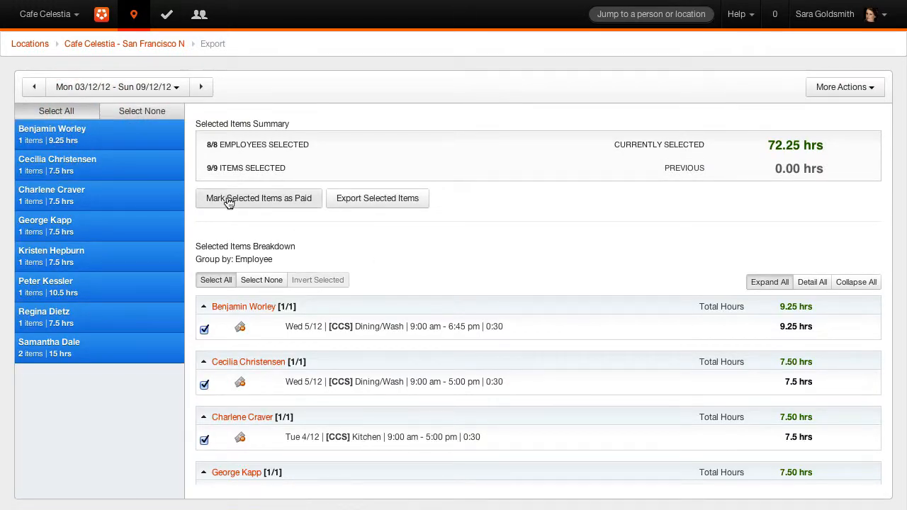
- Mark all 9 selected timesheets as paid and confirm
left_click(257, 198)
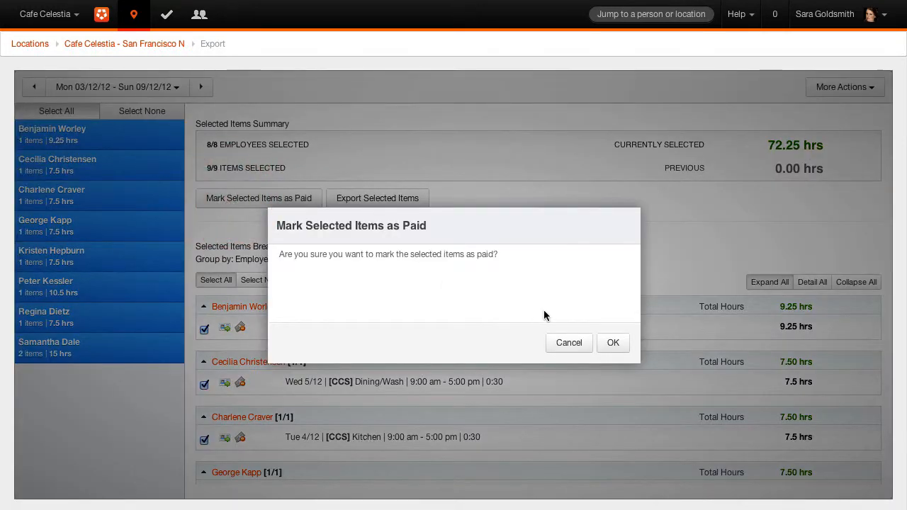
left_click(612, 342)
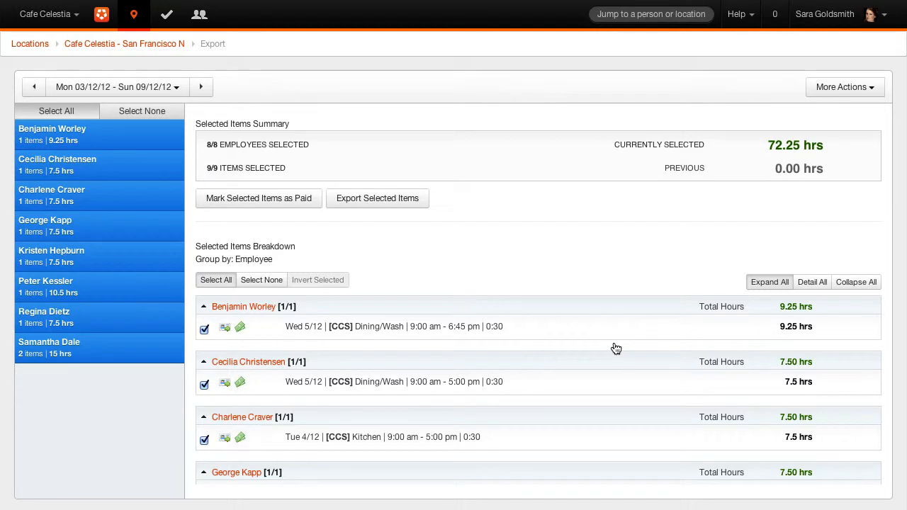
mouse_move(243, 323)
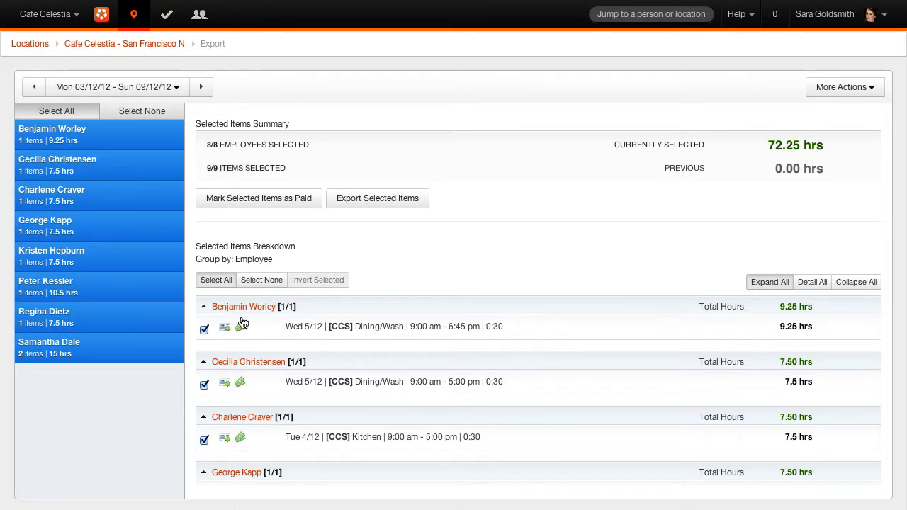
mouse_move(241, 326)
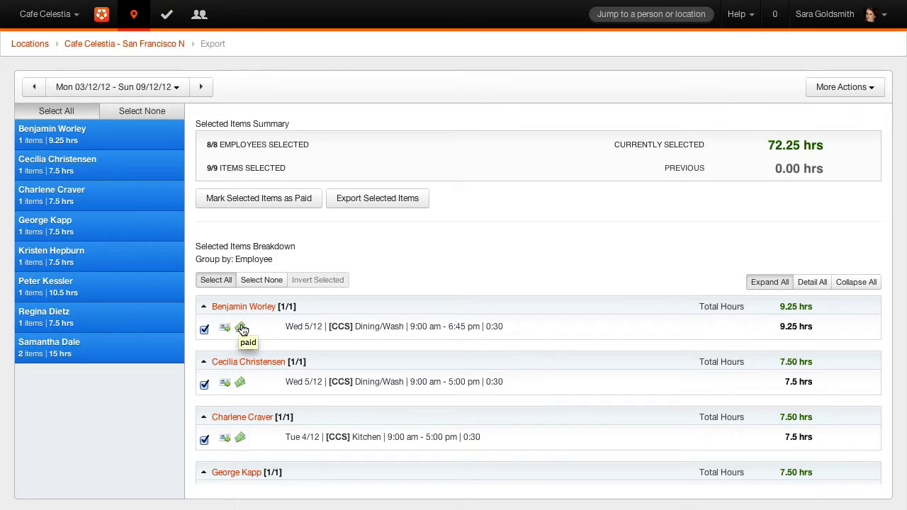